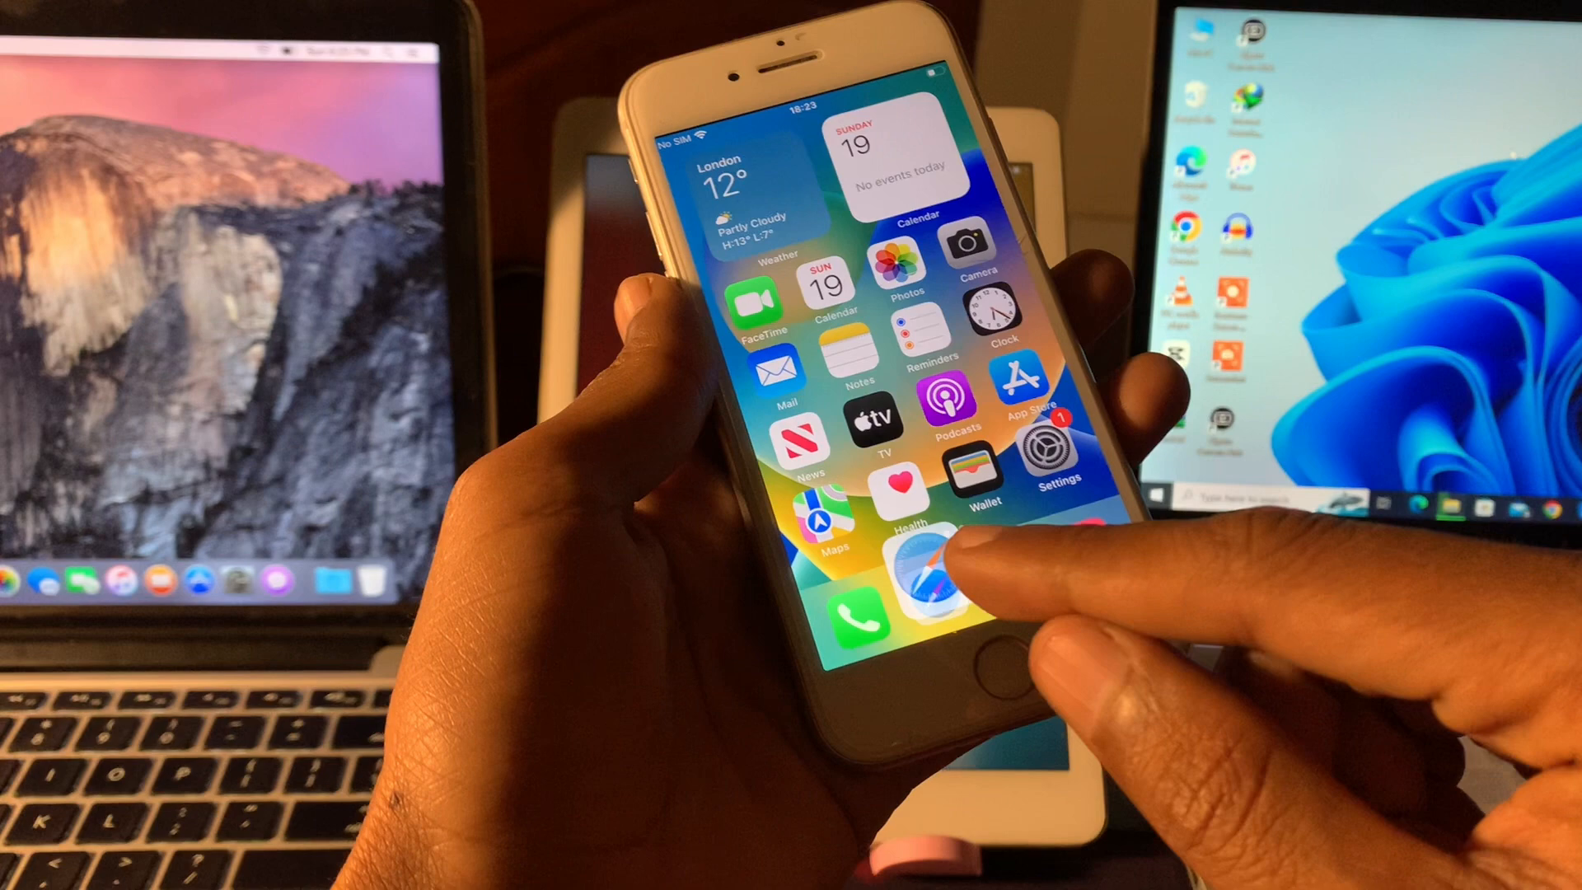
# Step: Launch Safari on the iPhone and select the 'Search or enter website' address bar
pyautogui.click(941, 580)
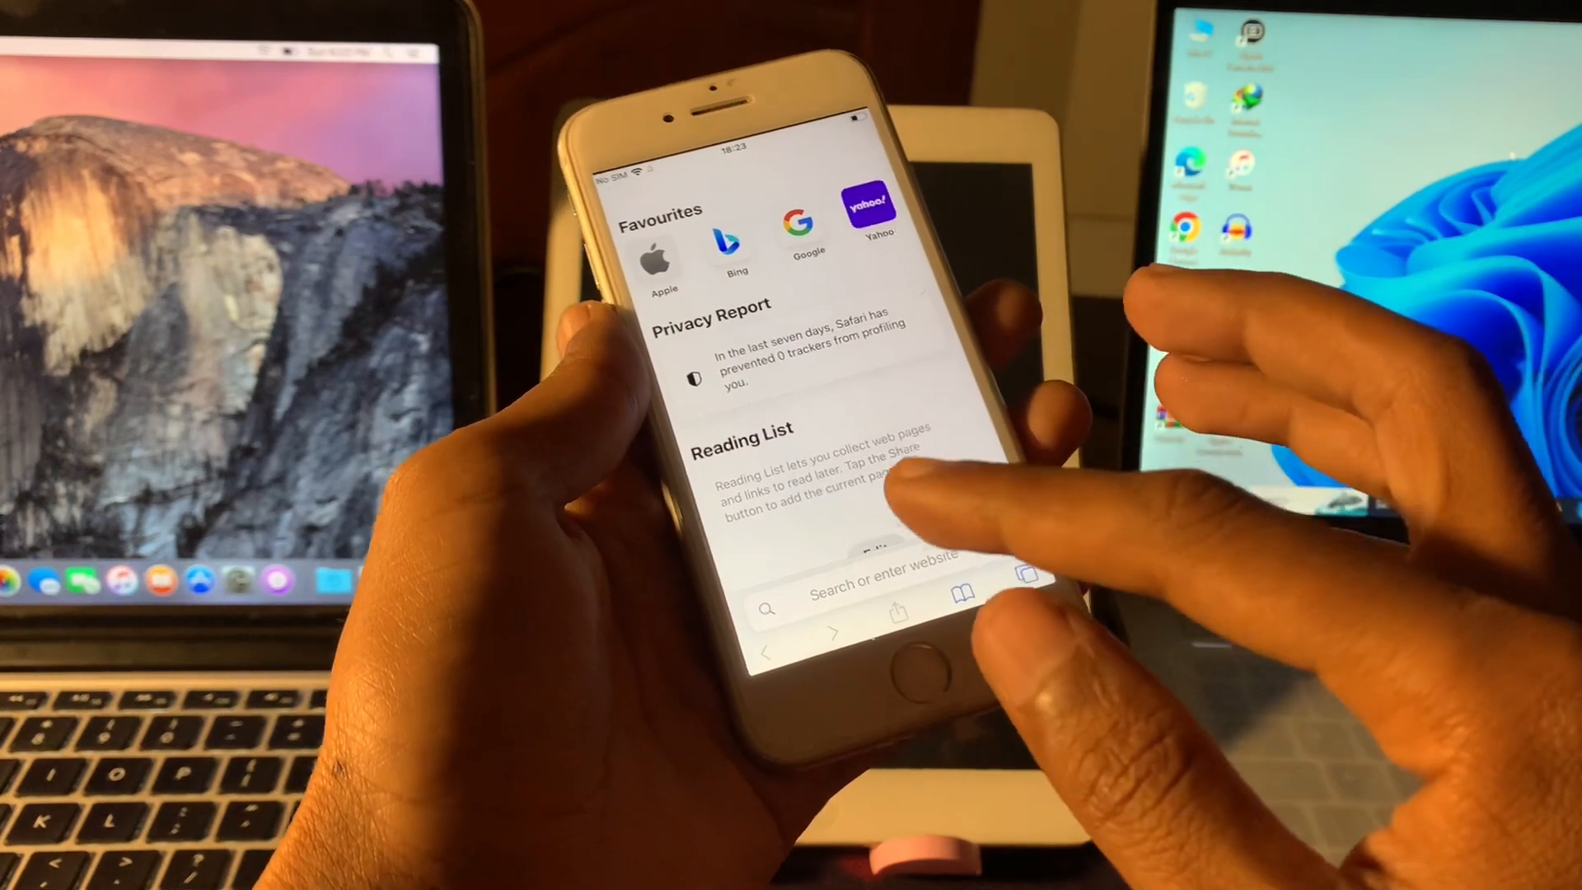
pyautogui.click(874, 588)
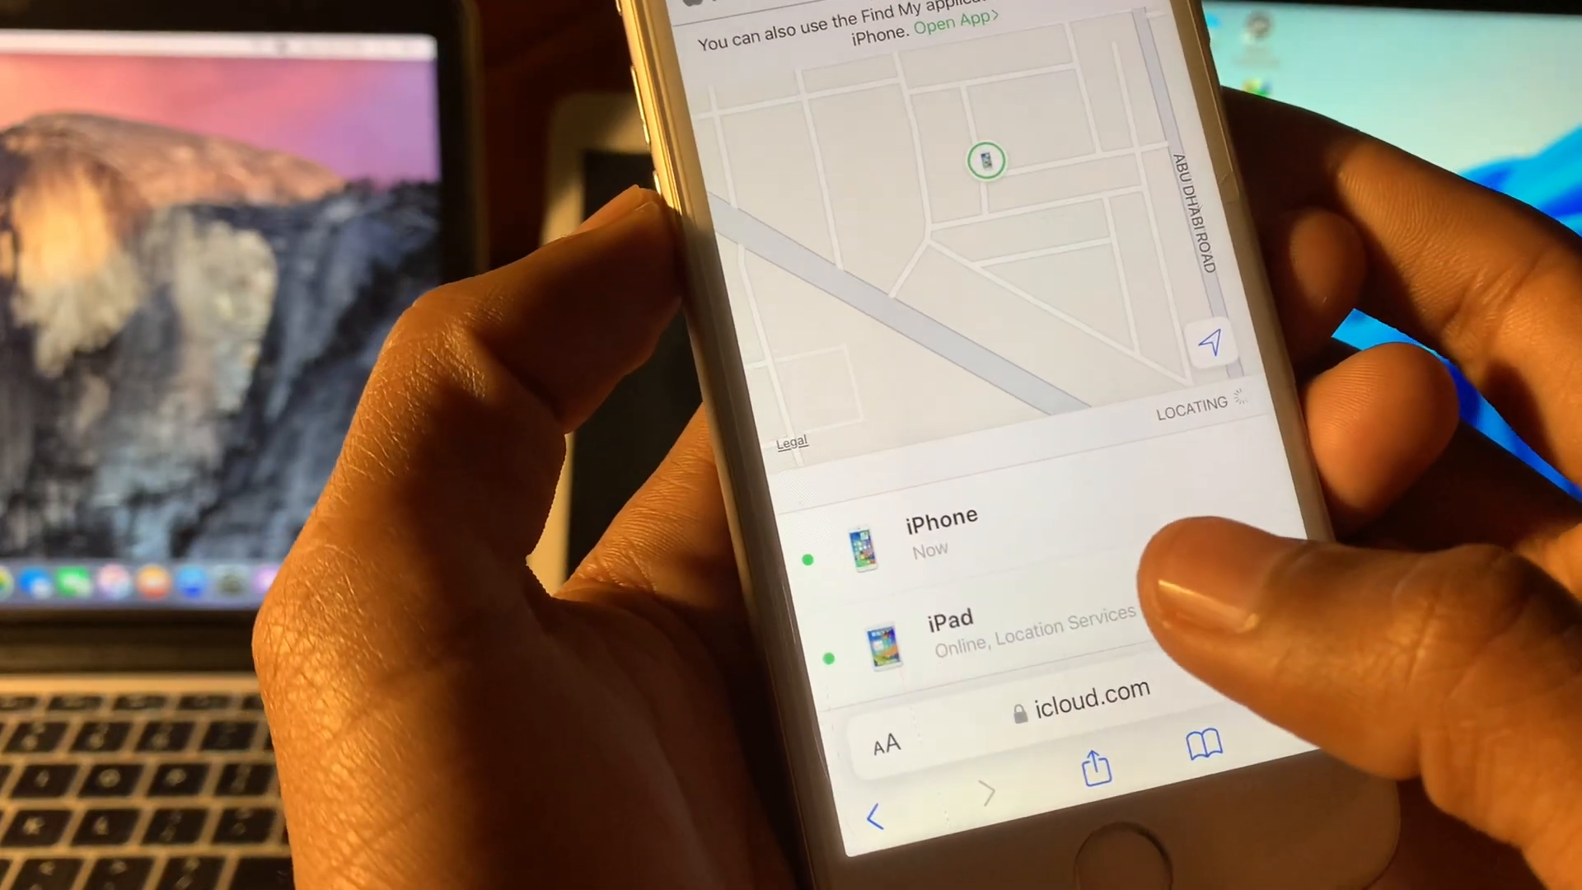
# Step: Select the iPad in the Find My device list to show Play Sound, Lost Mode and Erase
pyautogui.click(938, 646)
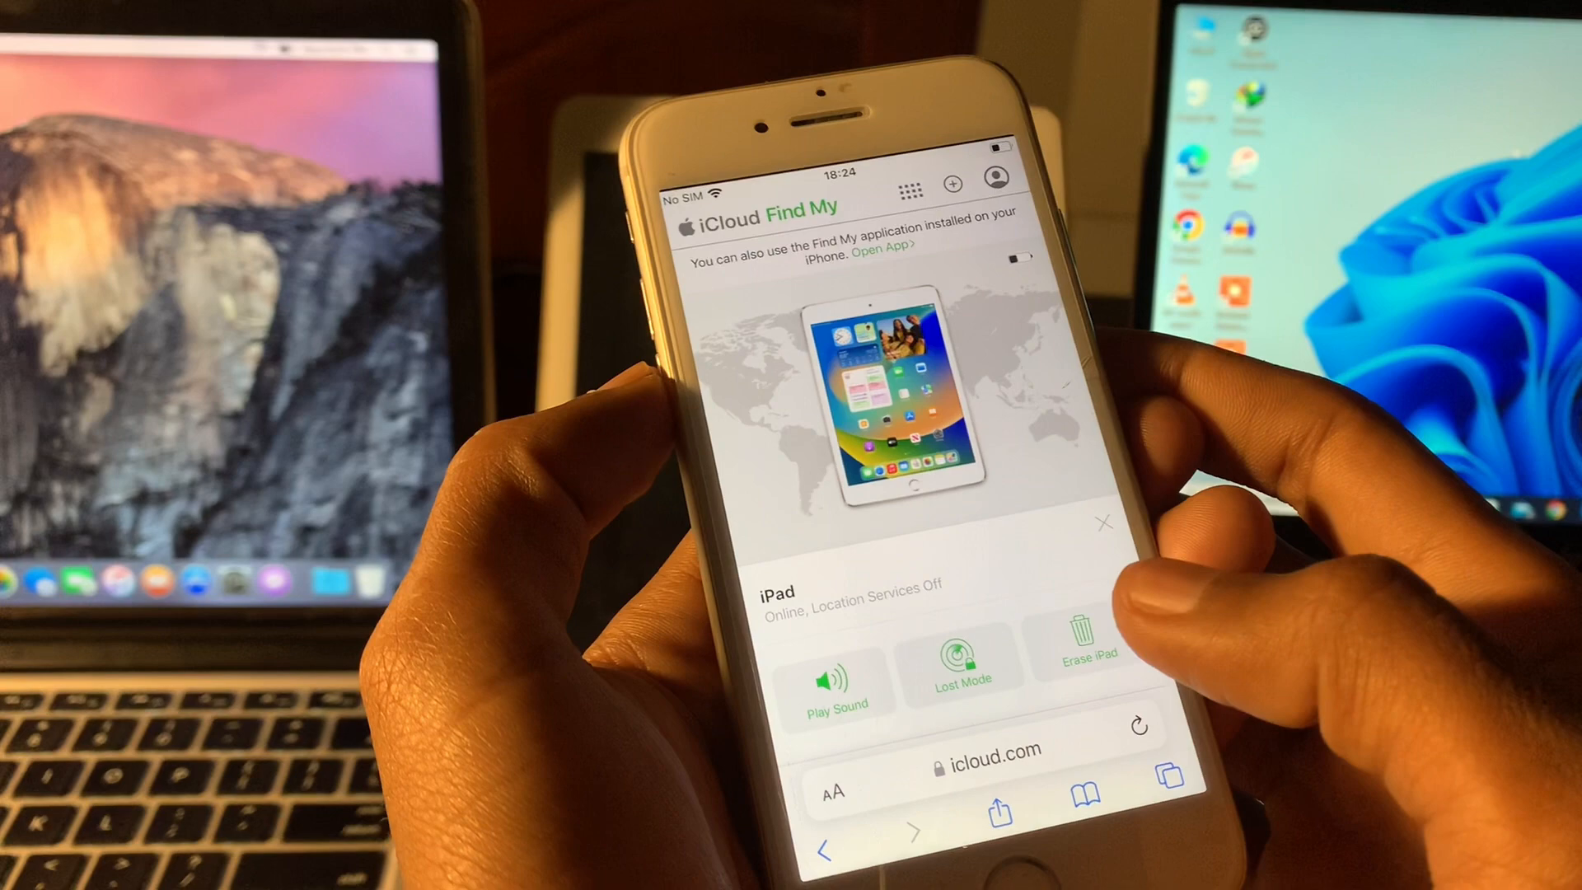
# Step: Choose Erase iPad and confirm with Continue on the 'Erase this iPad?' prompt
pyautogui.click(1086, 642)
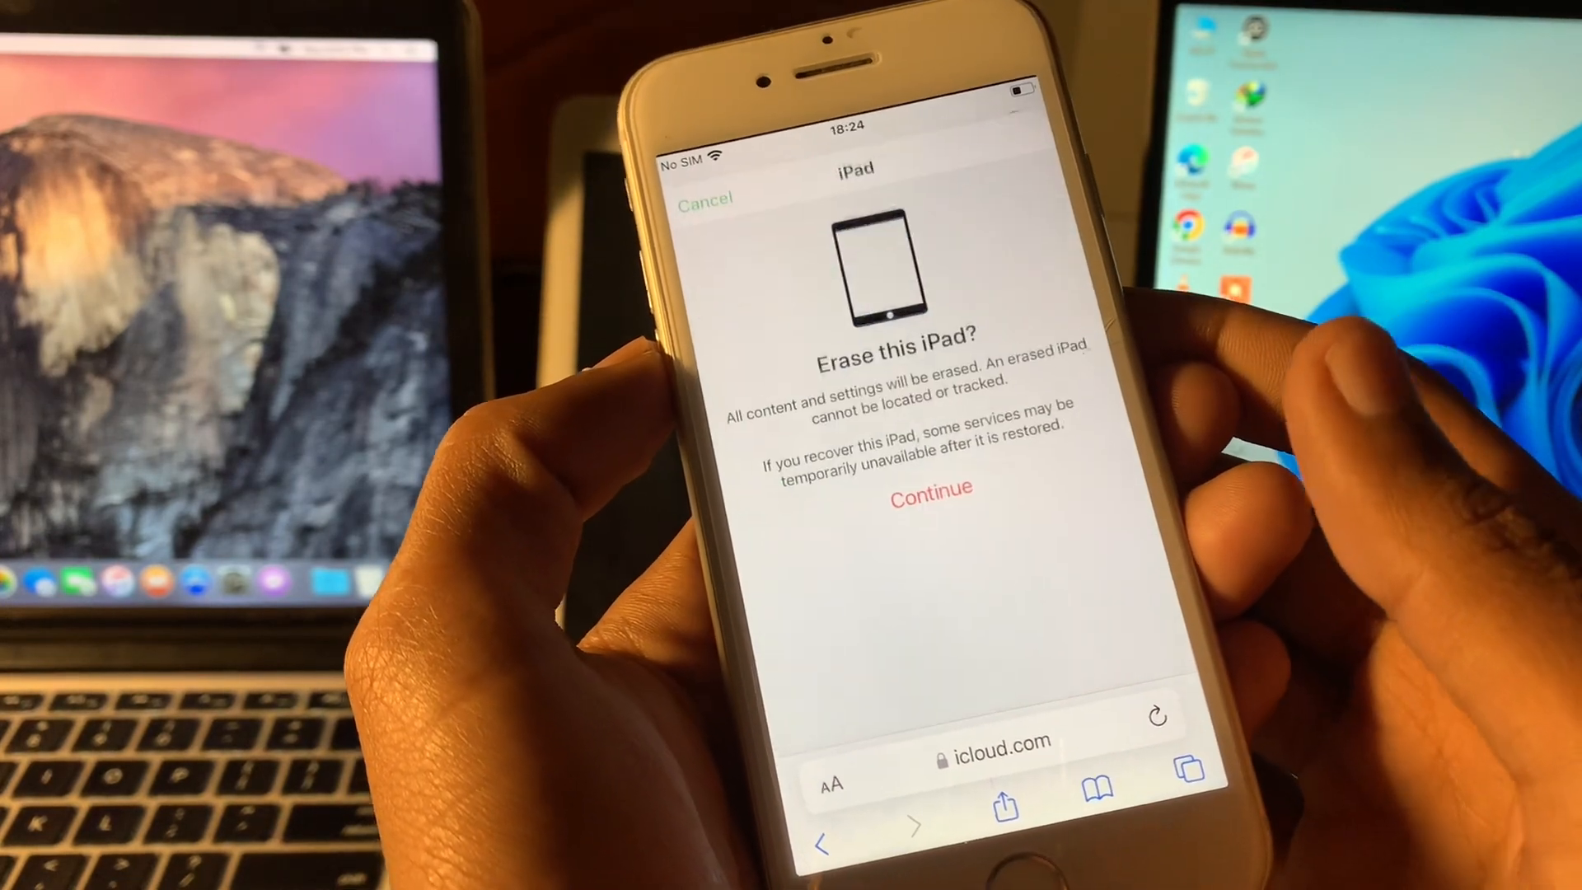
pyautogui.click(929, 490)
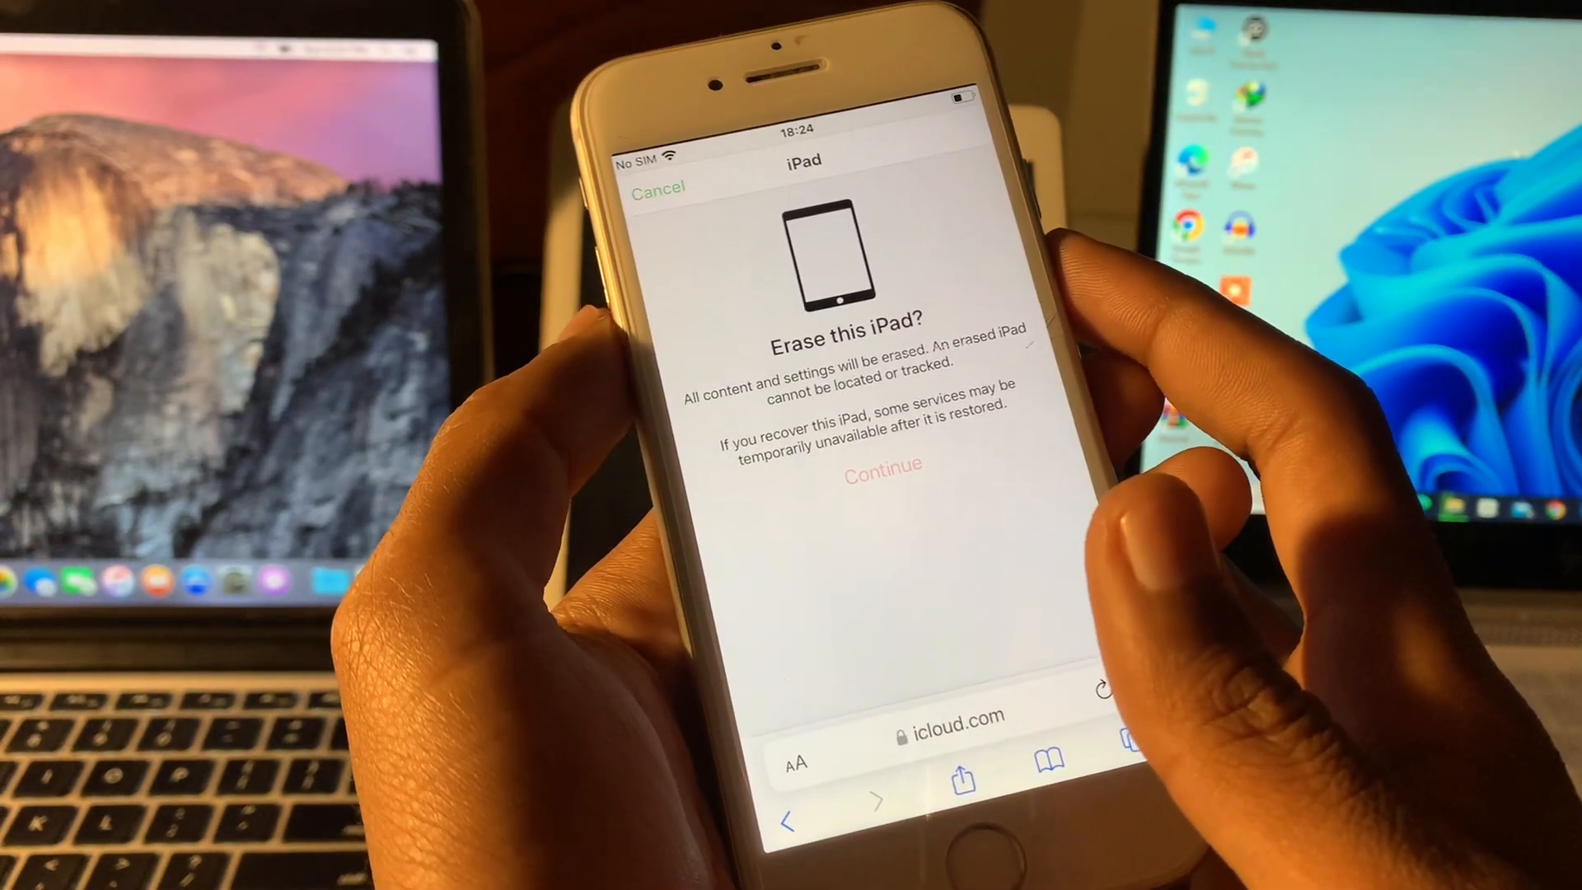
pyautogui.click(880, 466)
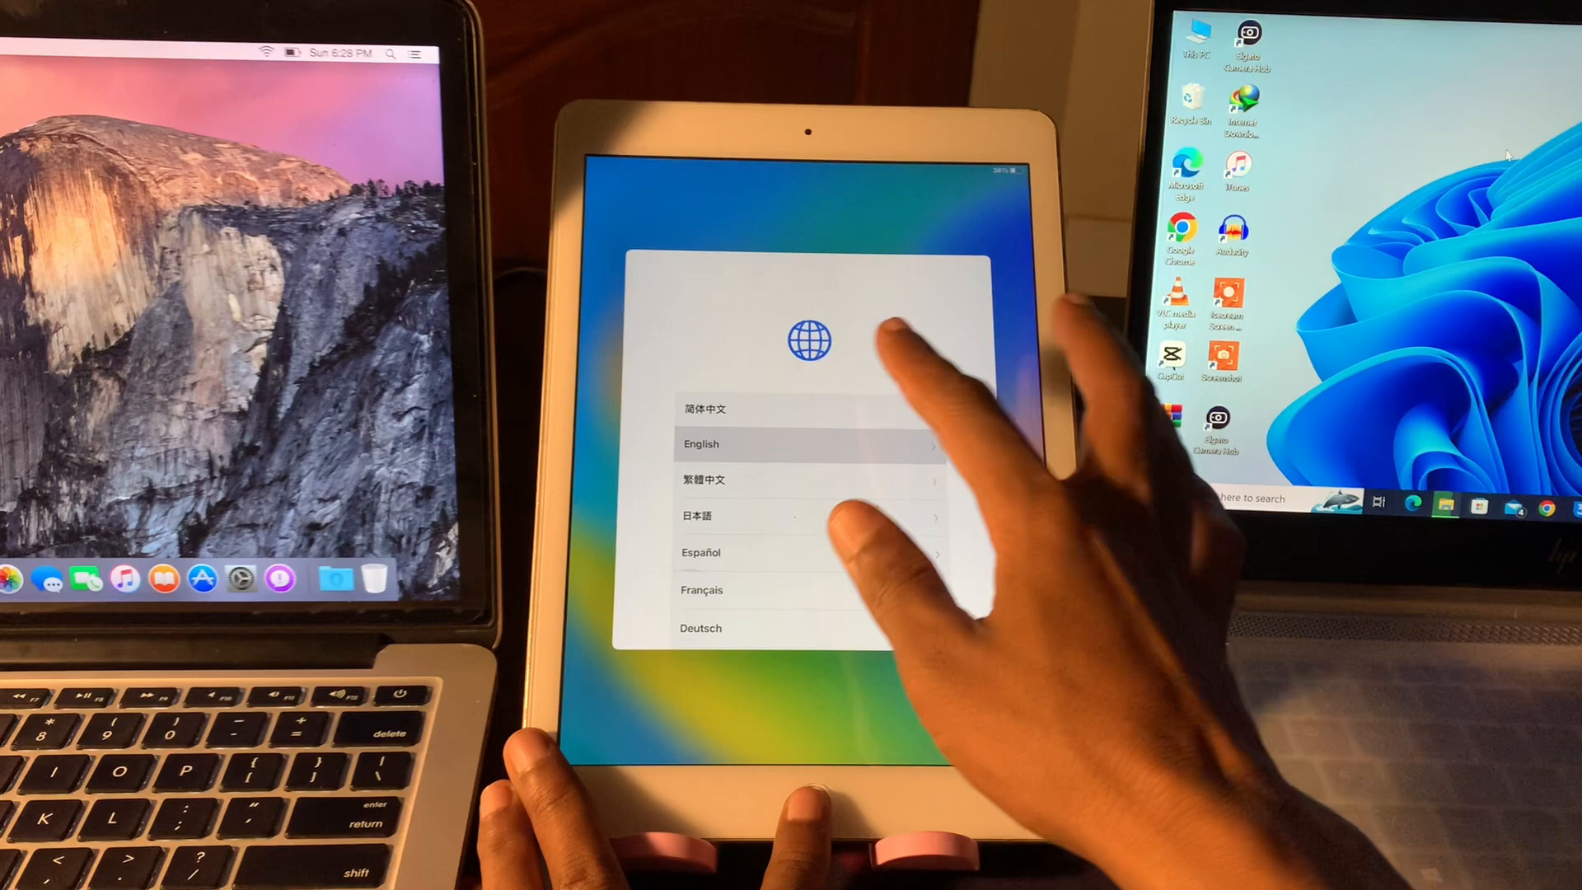
# Step: Pick English on the iPad's language screen to reach Select Your Country or Region
pyautogui.click(812, 445)
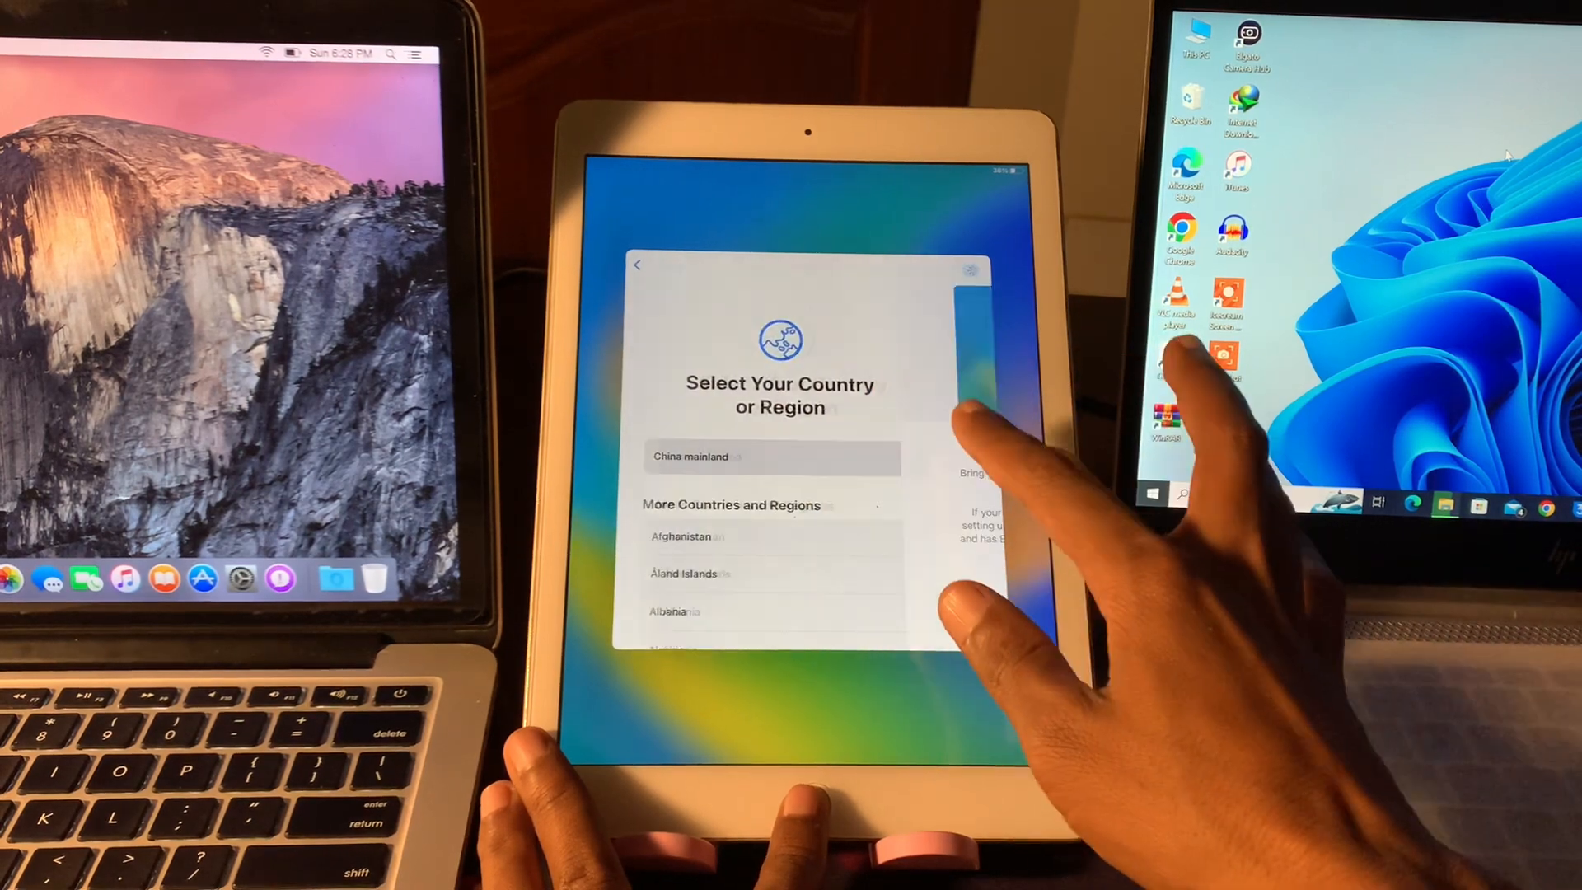